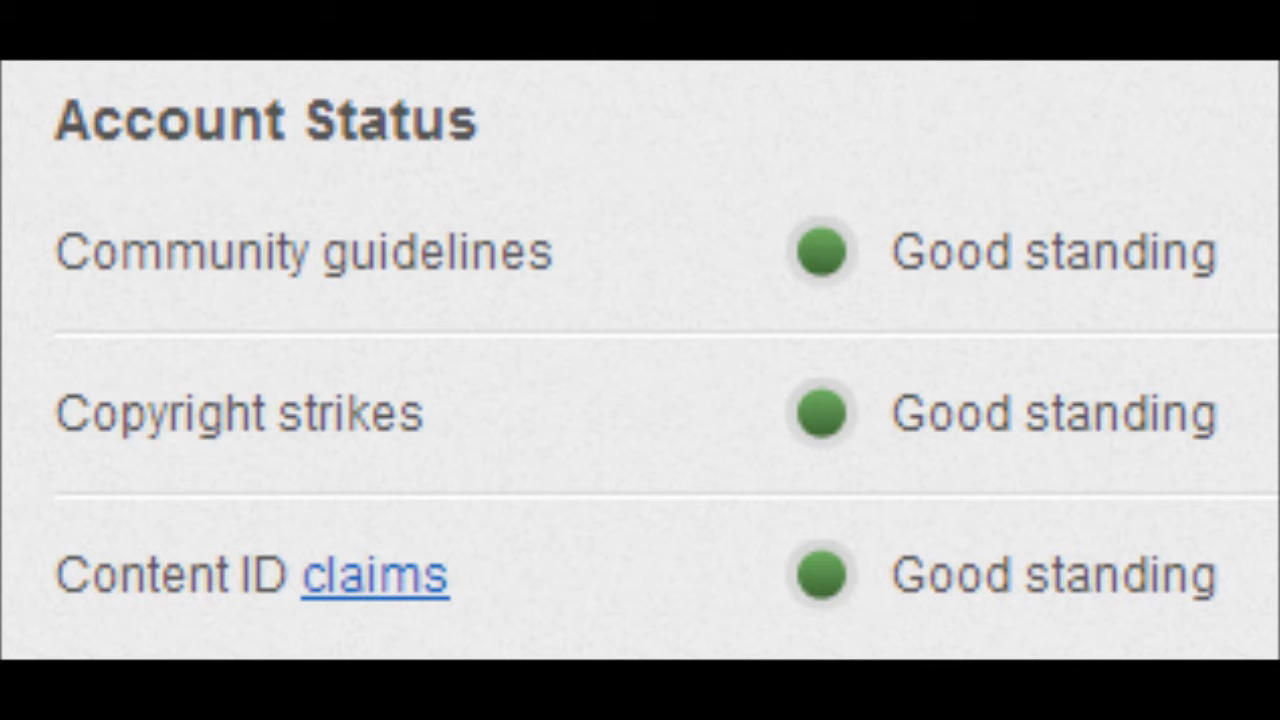
- Choose 'Feature your channel' in InVideo Programming to show the avatar across all uploads
{"action": "left_click", "coordinate": [720, 70]}
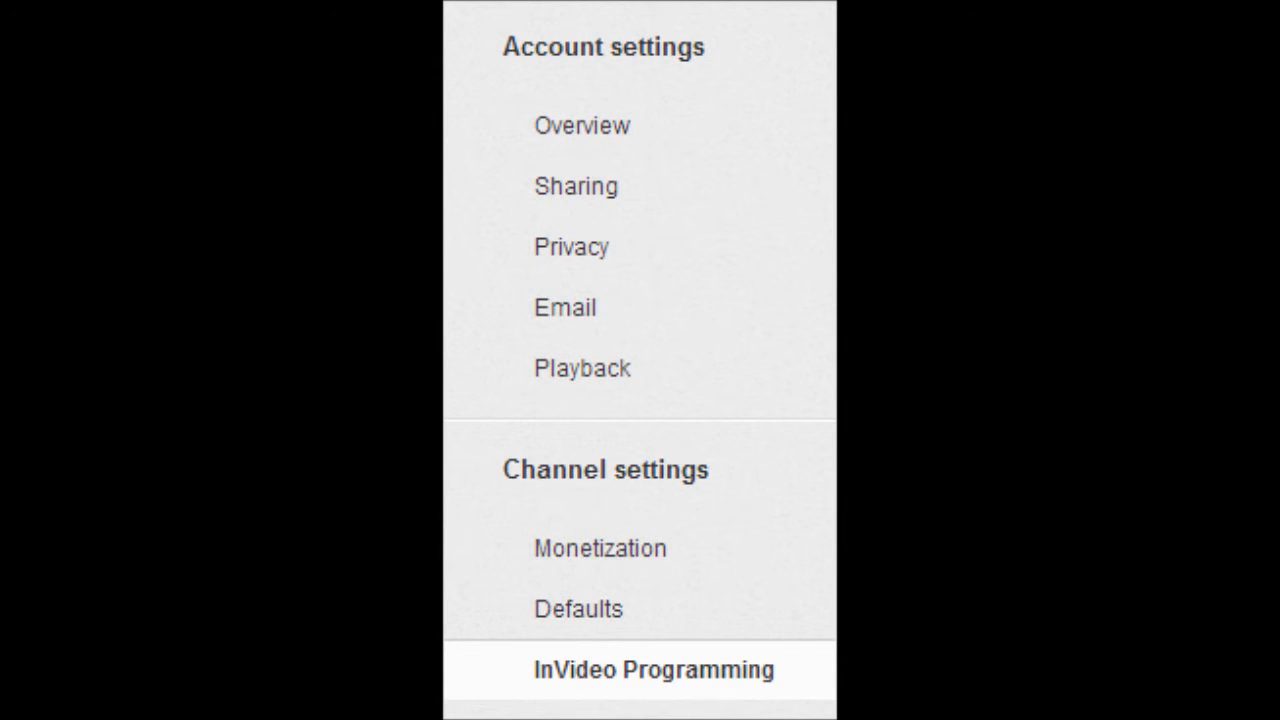
{"action": "left_click", "coordinate": [652, 668]}
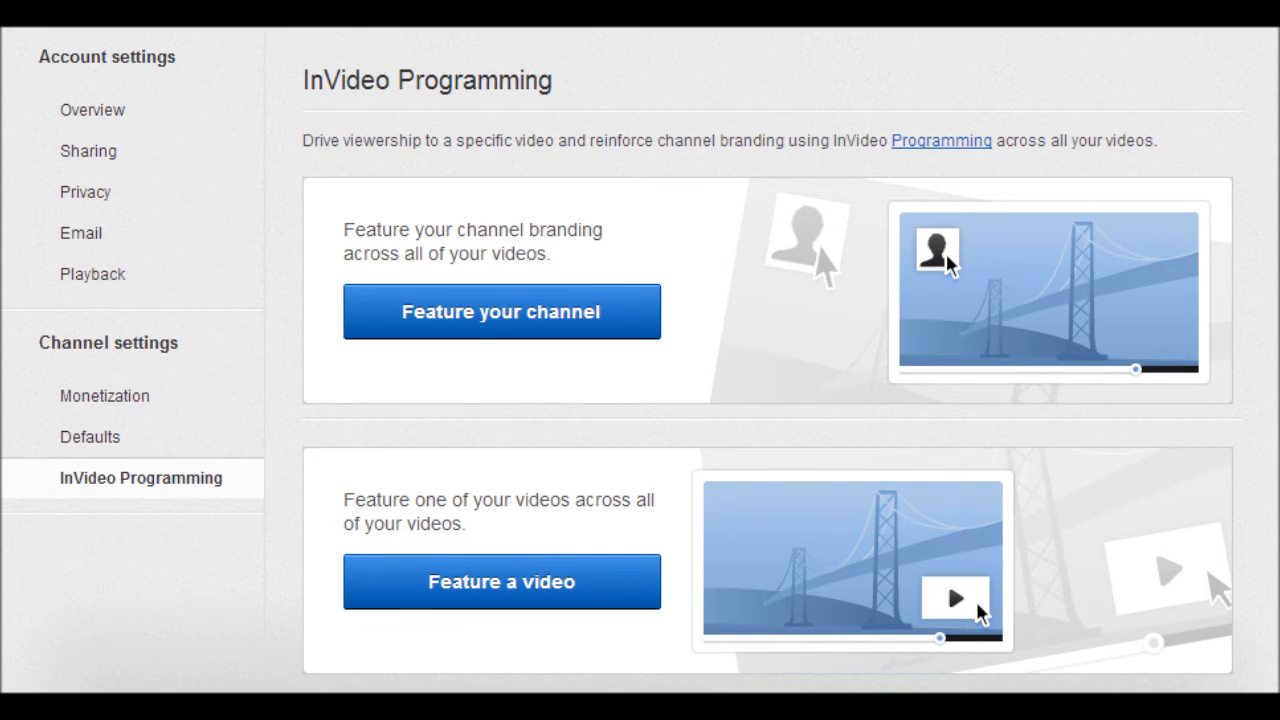
{"action": "left_click", "coordinate": [500, 312]}
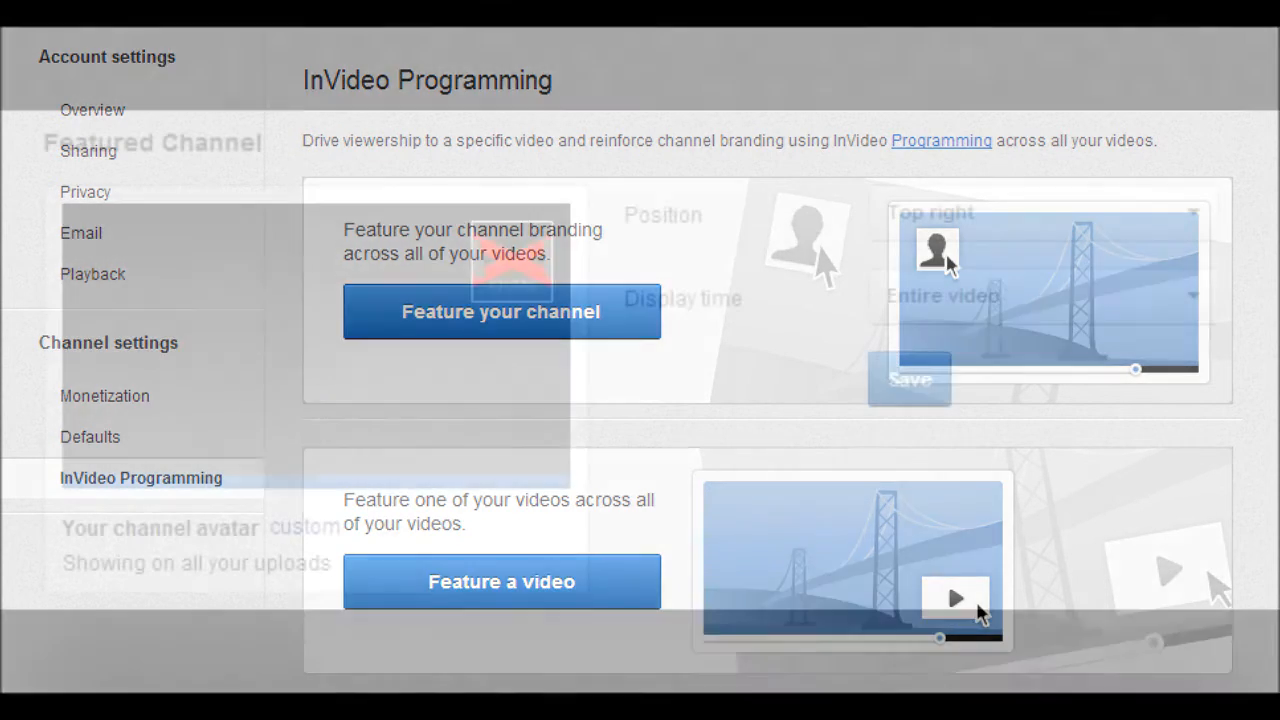